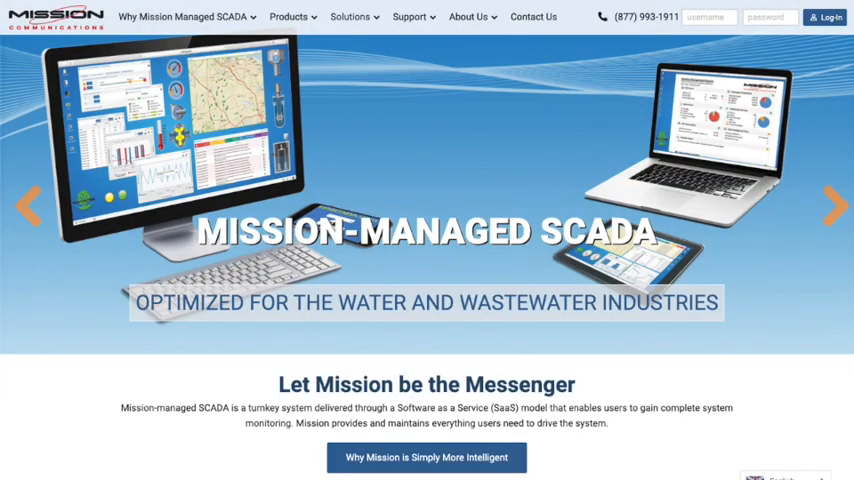
# Step: Sign in from the Mission website to reach the empty 123SCADA portal desktop
pyautogui.click(708, 16)
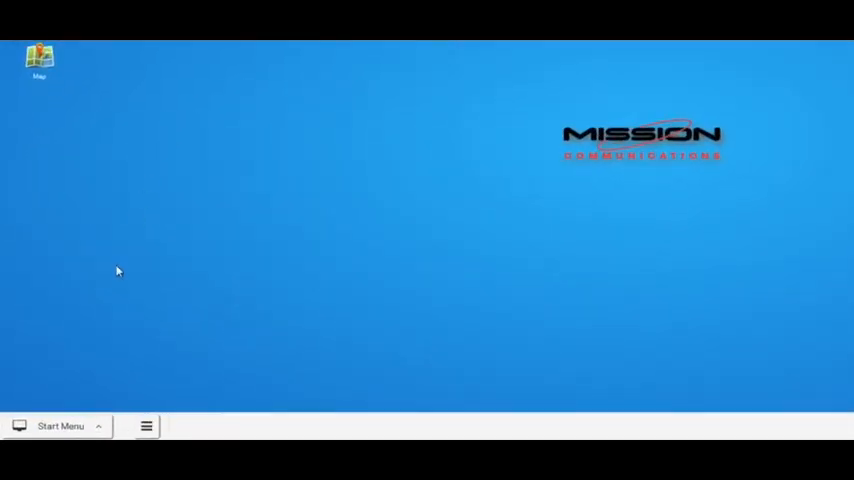
# Step: Bring up an RTU view window for the Battleground pump station from the Start Menu
pyautogui.click(60, 426)
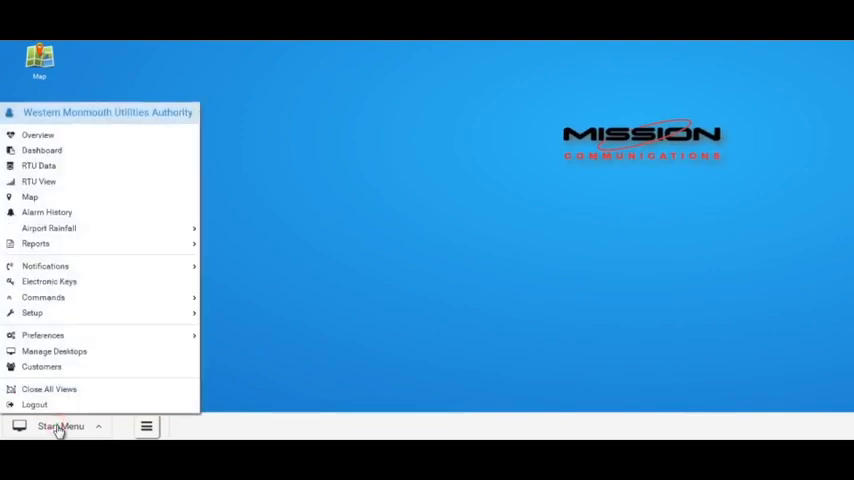
pyautogui.moveTo(96, 188)
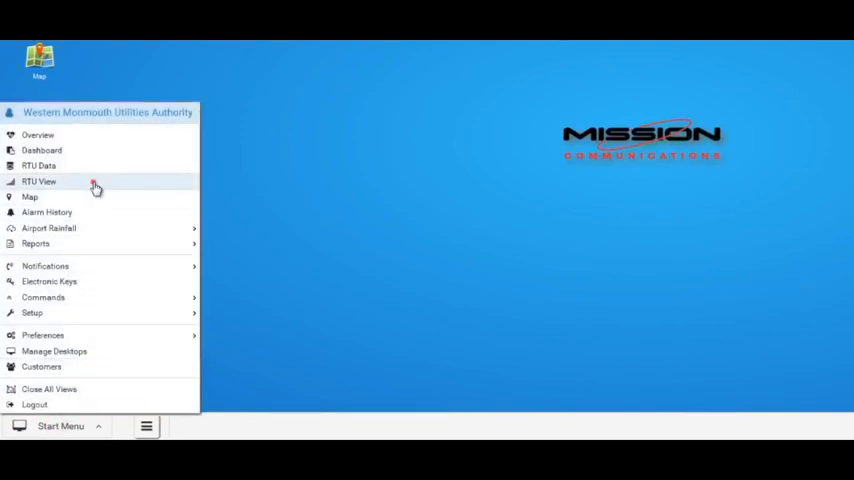
pyautogui.click(40, 180)
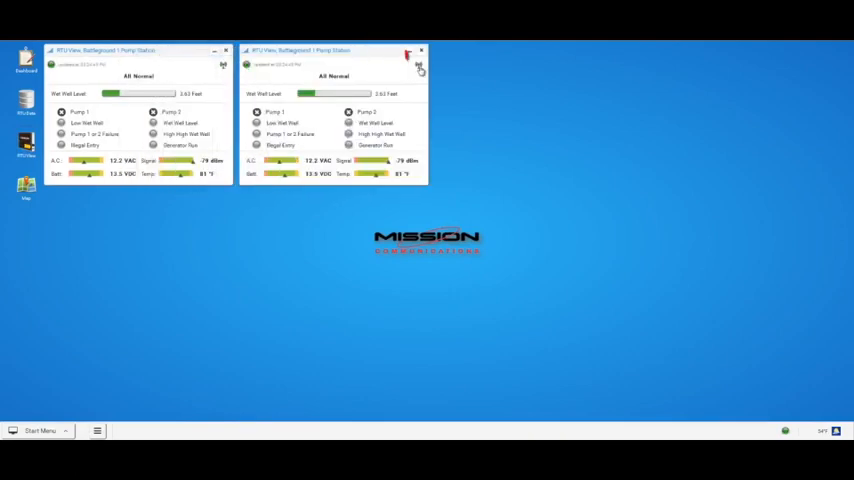
# Step: Switch the second RTU view to another station, then close it, keeping only Battleground 1
pyautogui.click(420, 66)
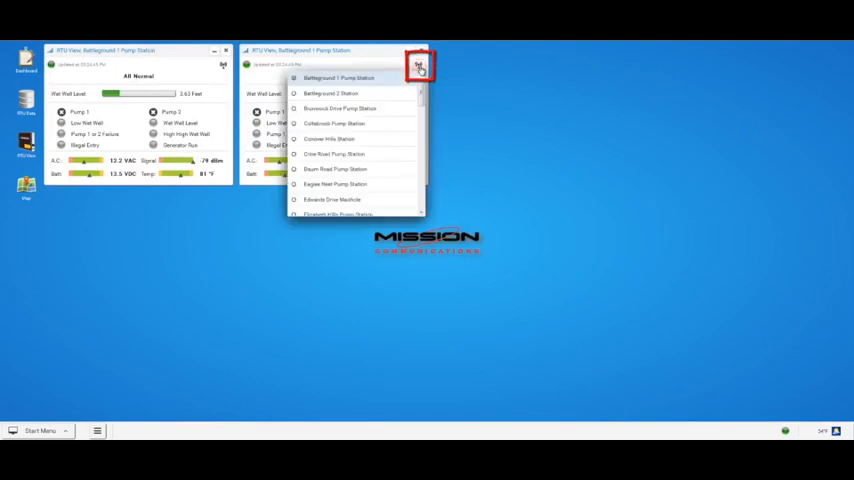
pyautogui.click(332, 92)
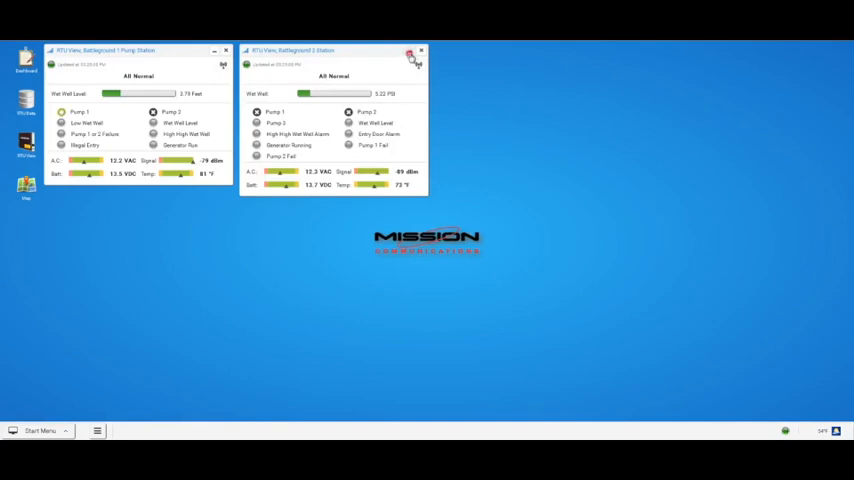
pyautogui.click(410, 56)
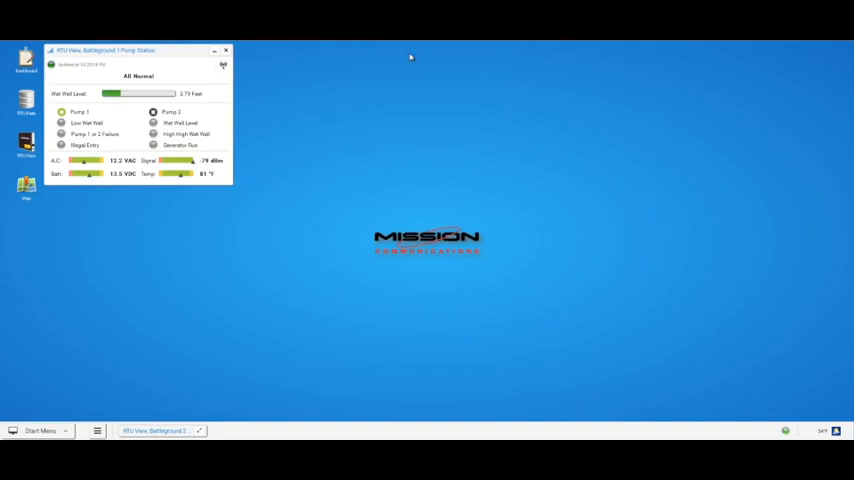
pyautogui.moveTo(256, 264)
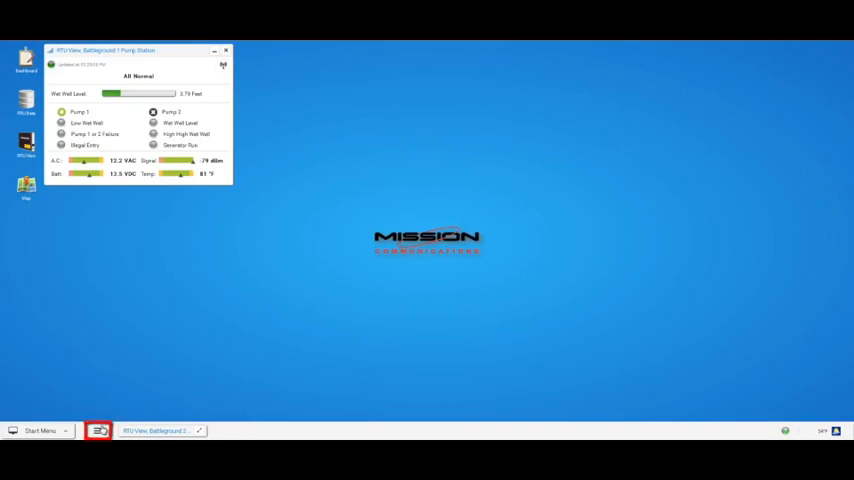
# Step: Upload Eco Utilities Logo.png as the desktop logo and place it in the bottom-right corner
pyautogui.click(98, 430)
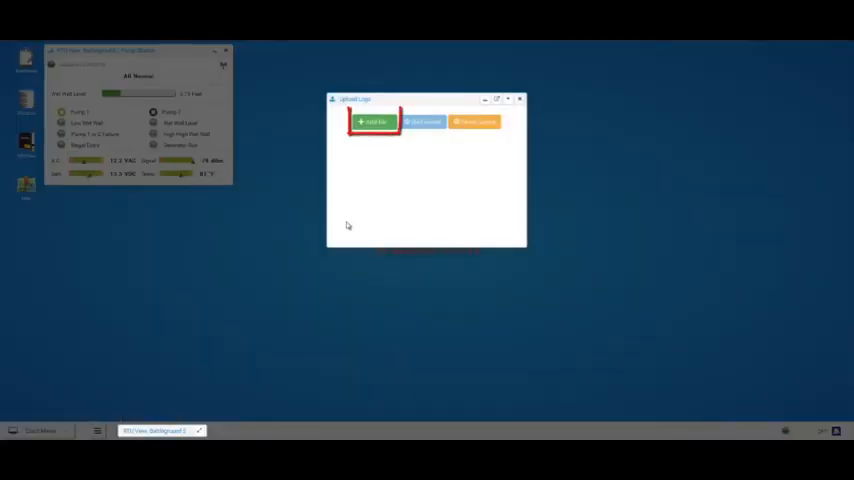
pyautogui.click(372, 120)
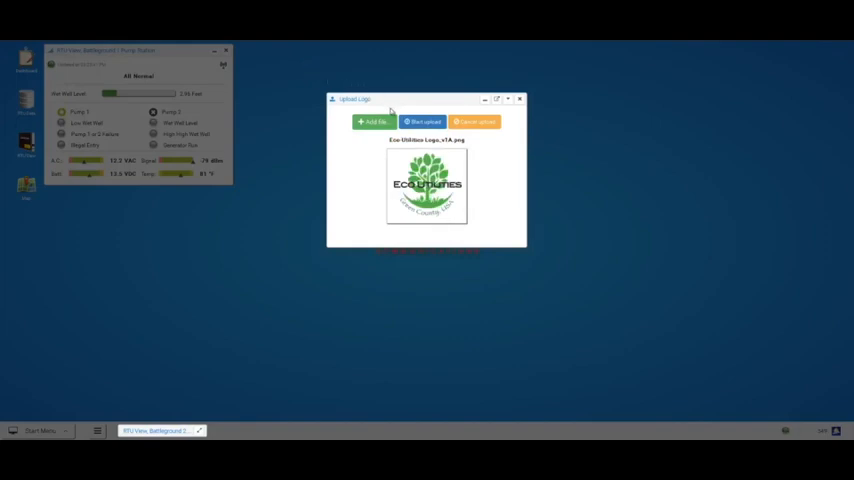
pyautogui.click(424, 120)
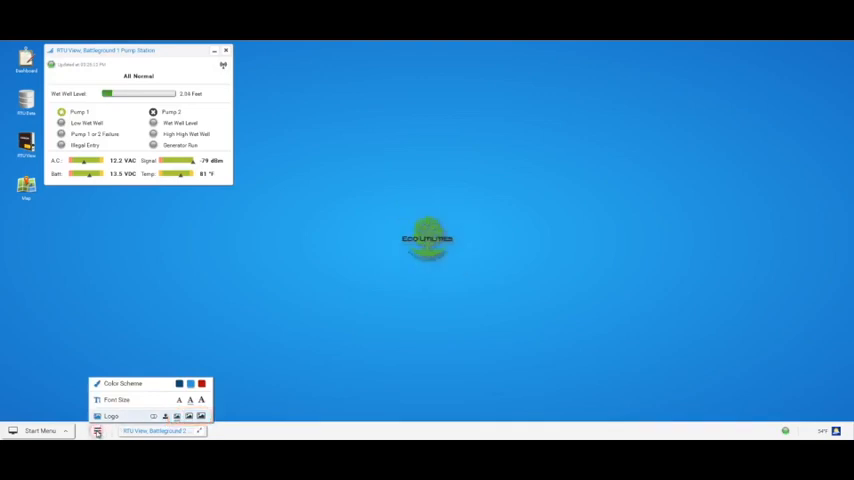
pyautogui.click(428, 250)
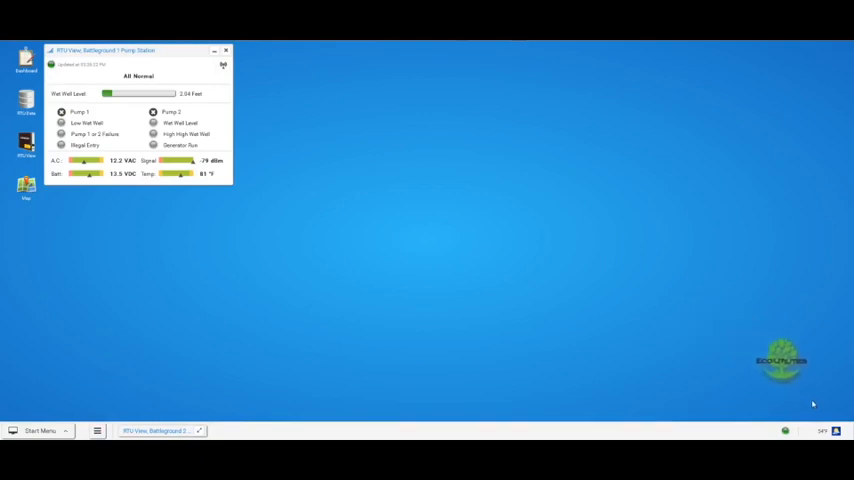
pyautogui.moveTo(576, 378)
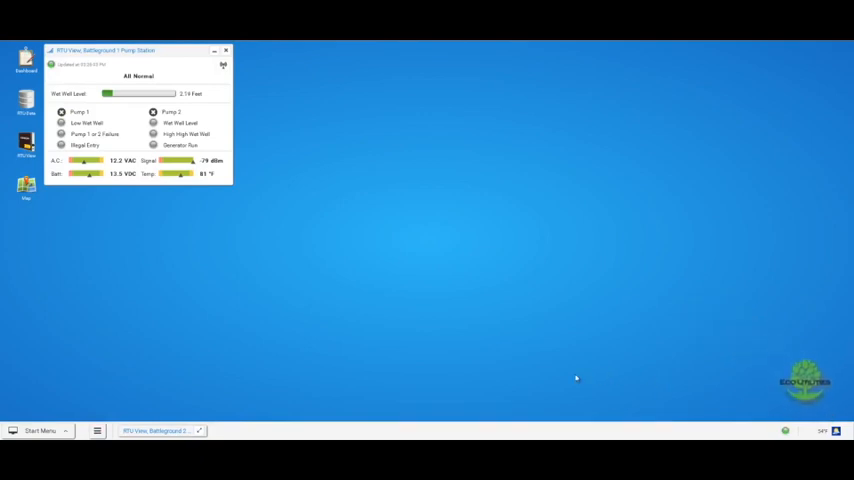
pyautogui.moveTo(218, 280)
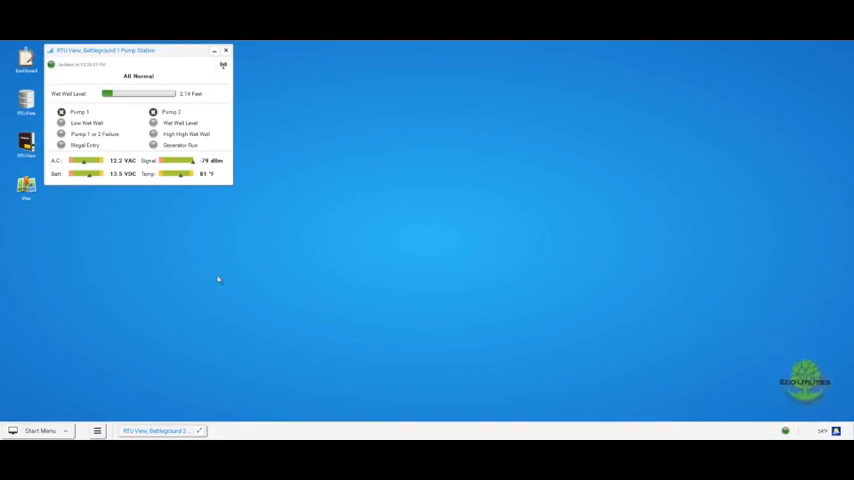
pyautogui.click(26, 100)
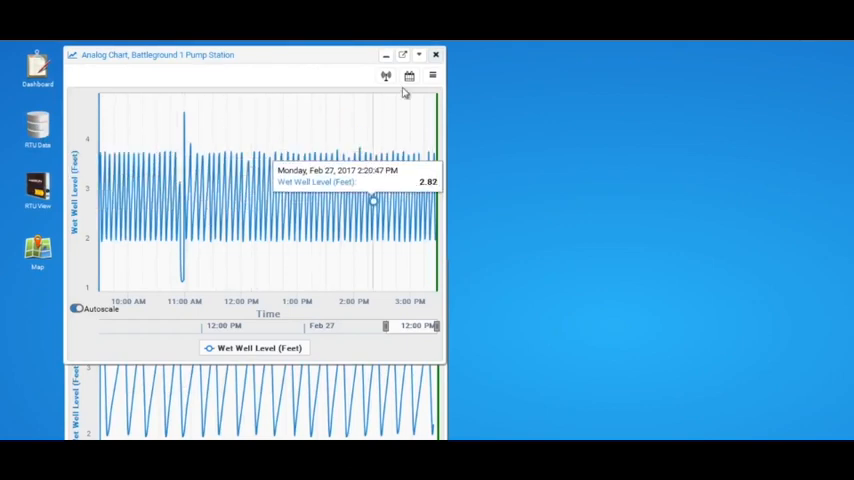
# Step: Show the wet-well level as a gauge and drag it off the chart window onto the desktop
pyautogui.click(432, 76)
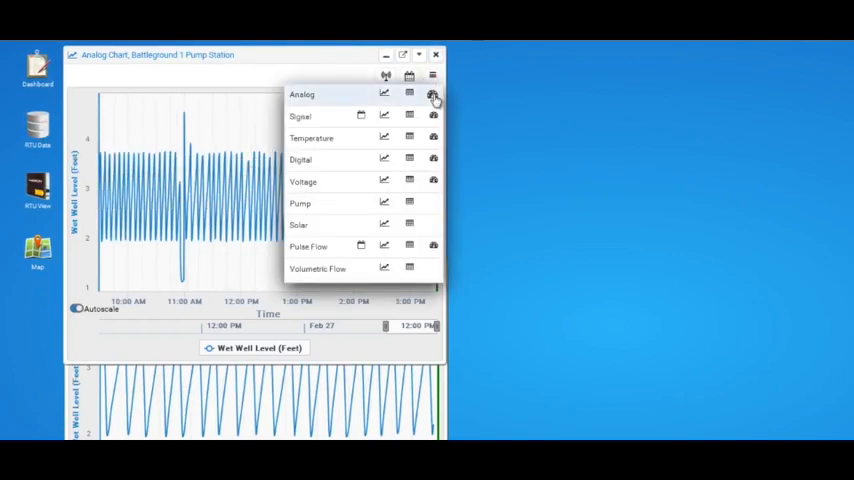
pyautogui.click(432, 94)
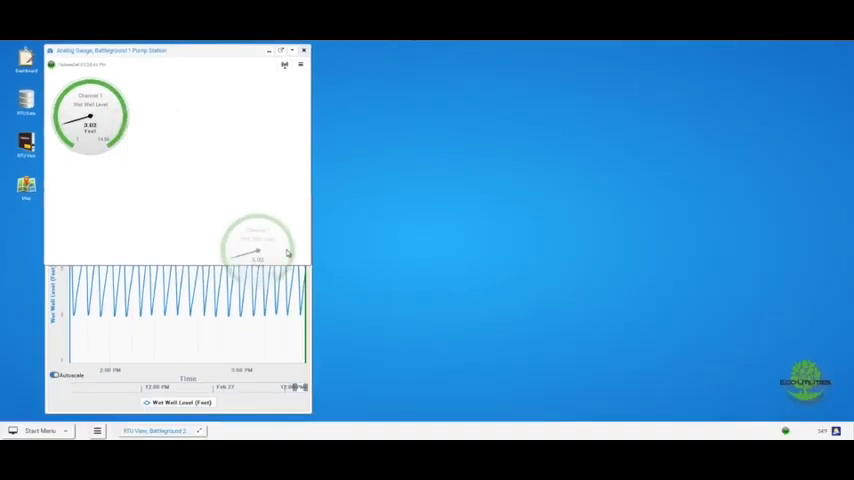
pyautogui.moveTo(256, 252); pyautogui.dragTo(376, 330)
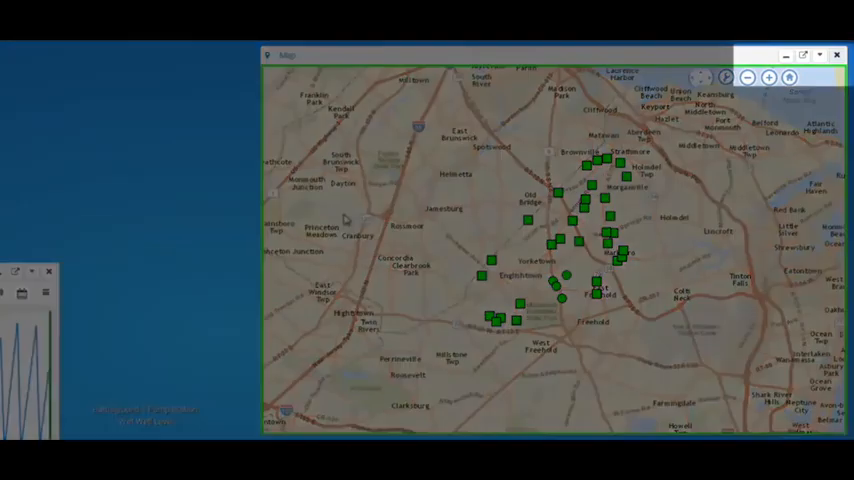
pyautogui.moveTo(788, 60)
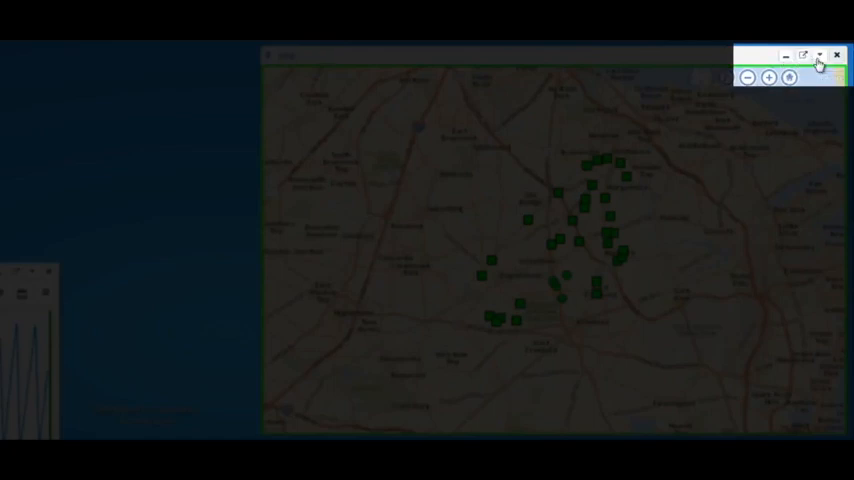
pyautogui.moveTo(836, 56)
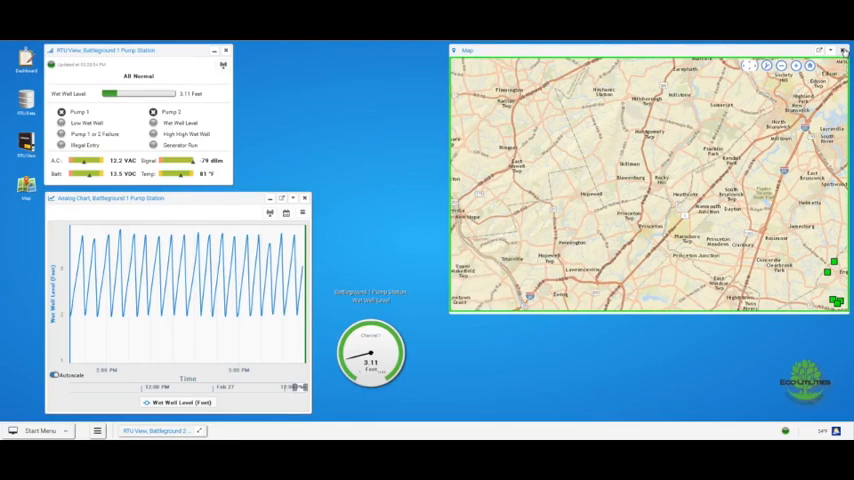
# Step: Launch the Dashboard window of alarm status tiles and recent events from its desktop icon
pyautogui.click(24, 62)
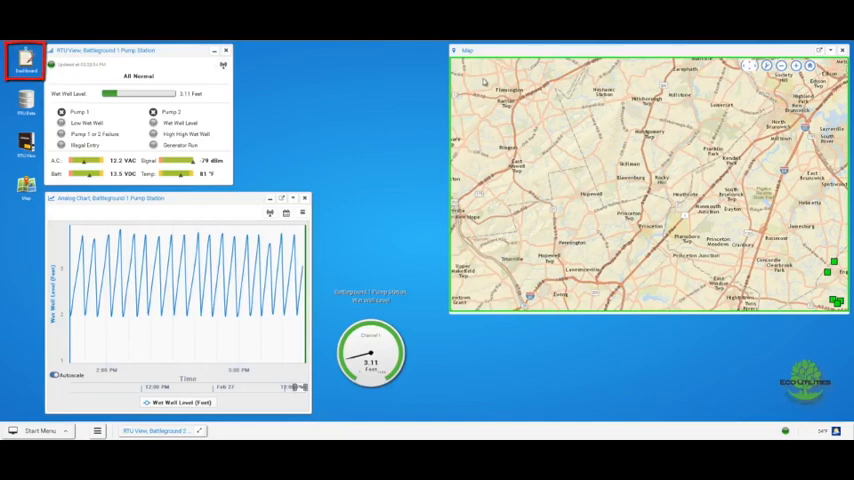
pyautogui.moveTo(124, 84)
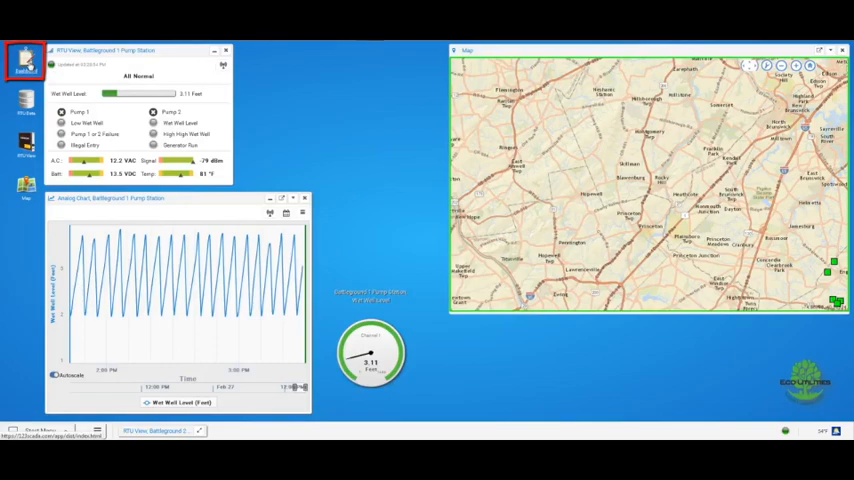
pyautogui.click(32, 64)
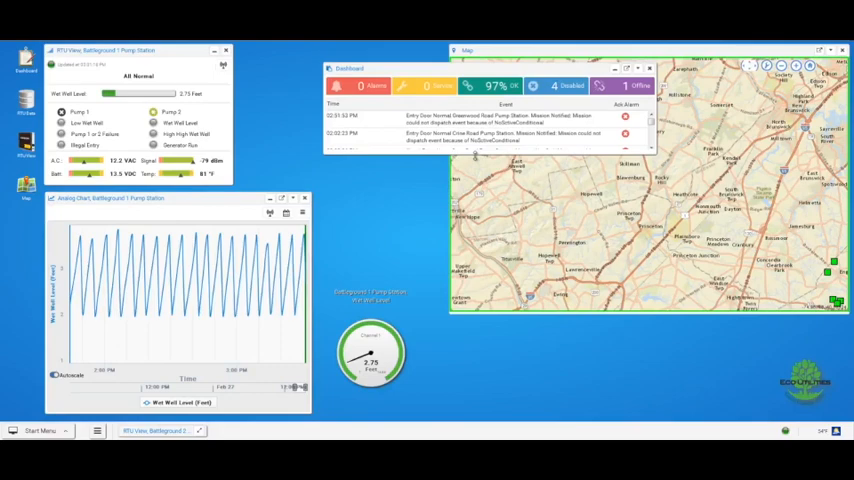
pyautogui.moveTo(380, 196)
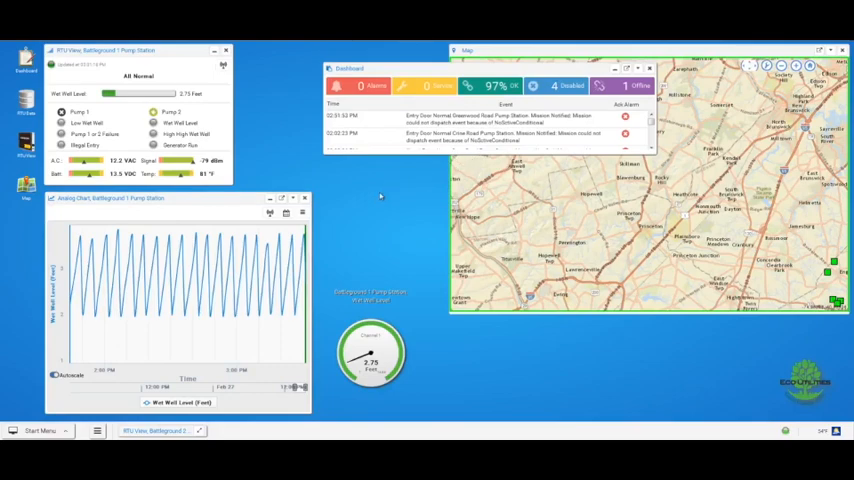
pyautogui.moveTo(324, 244)
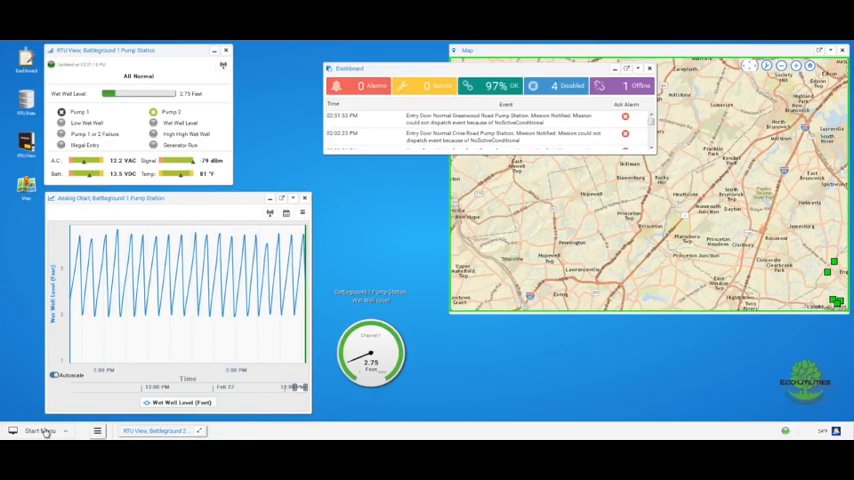
# Step: Add a new desktop named 'My First' in Manage Desktops
pyautogui.click(40, 430)
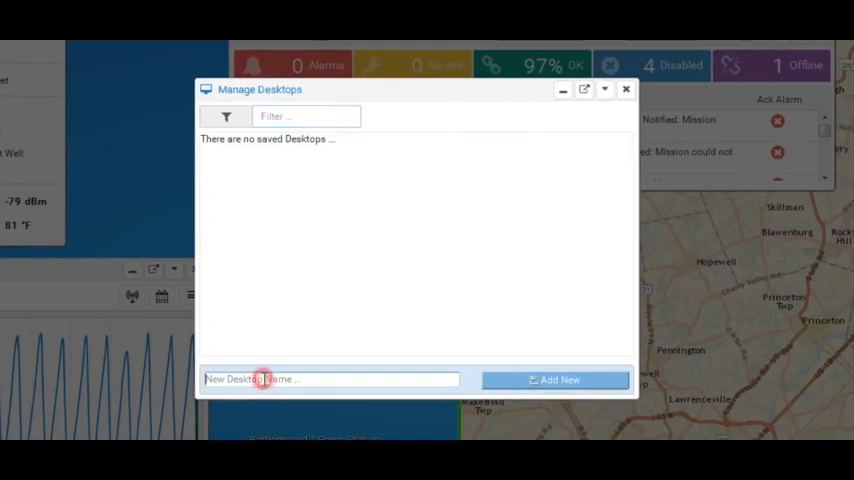
pyautogui.write('My F')
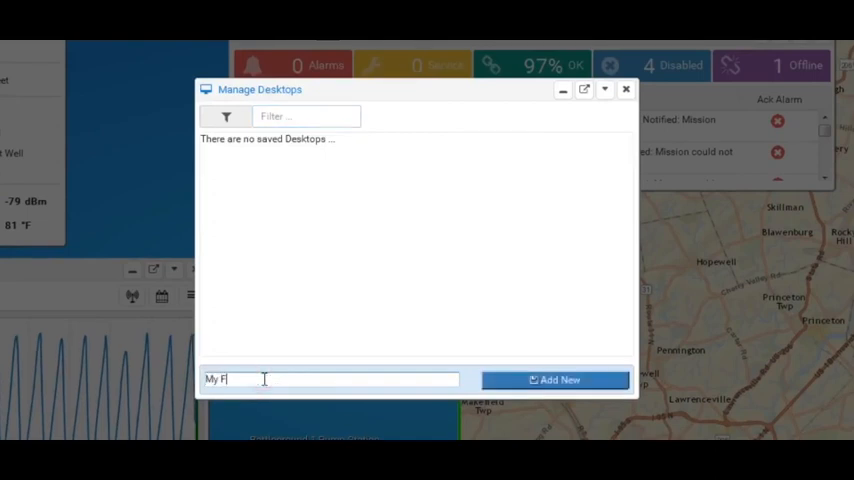
pyautogui.write('irst')
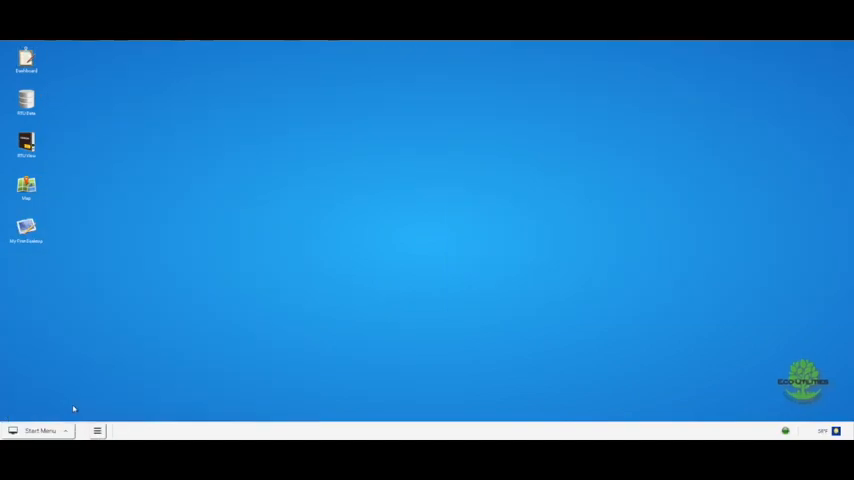
pyautogui.moveTo(30, 284)
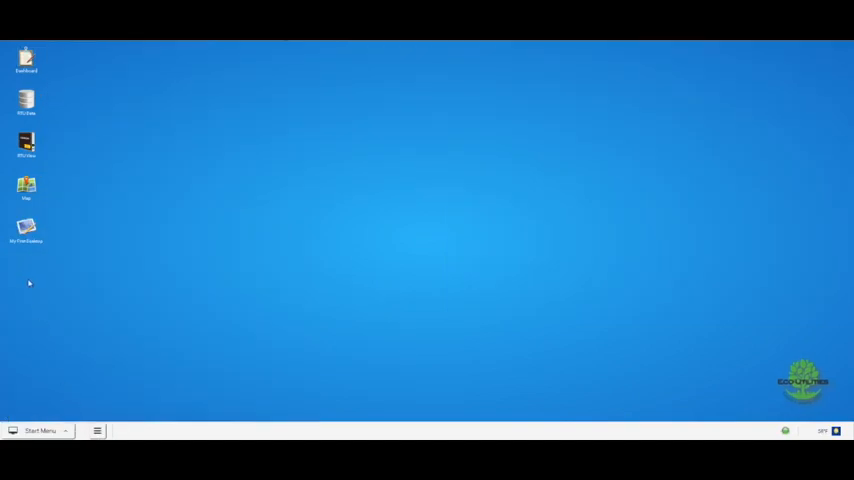
# Step: Reopen the saved My First desktop view from the cleared desktop
pyautogui.click(26, 230)
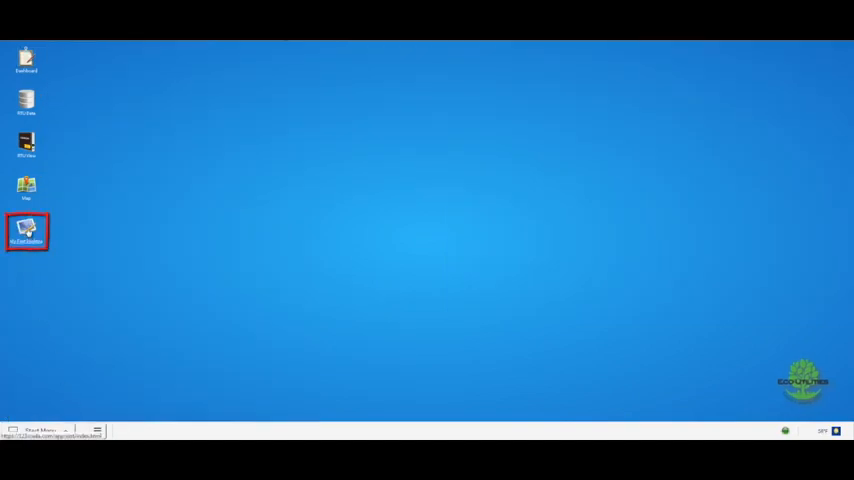
pyautogui.doubleClick(26, 232)
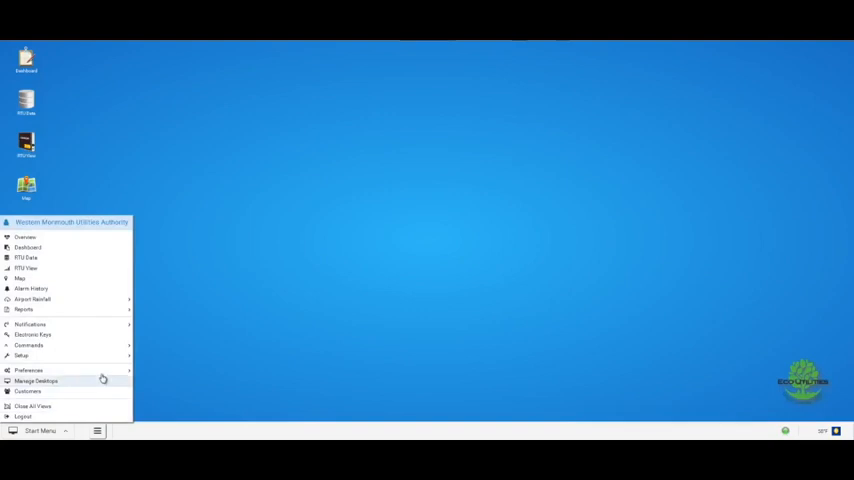
# Step: Show the User Preferences panel for announcements, units, time format and language
pyautogui.click(28, 370)
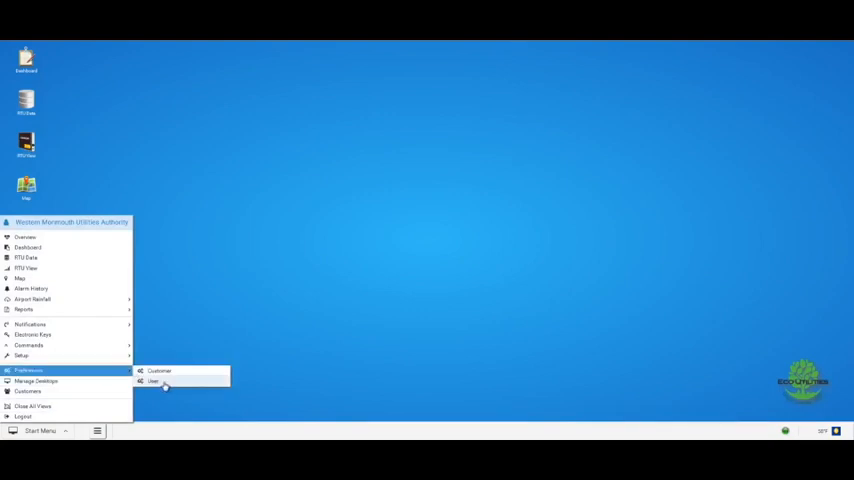
pyautogui.click(152, 380)
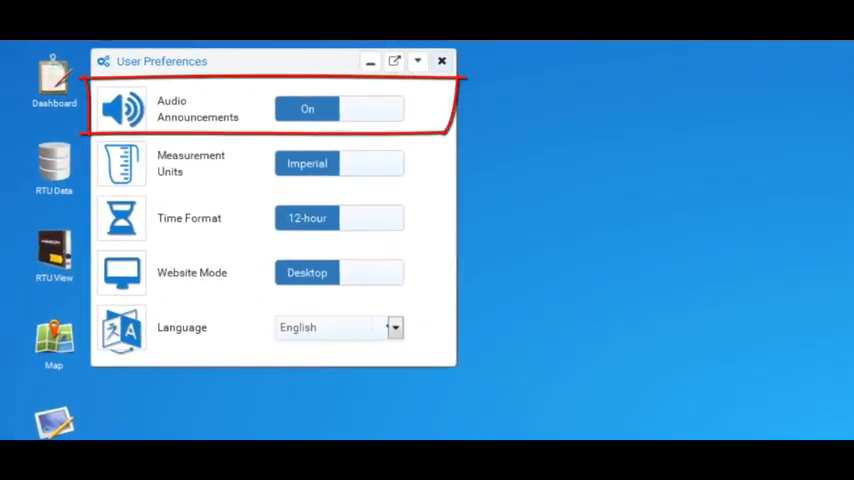